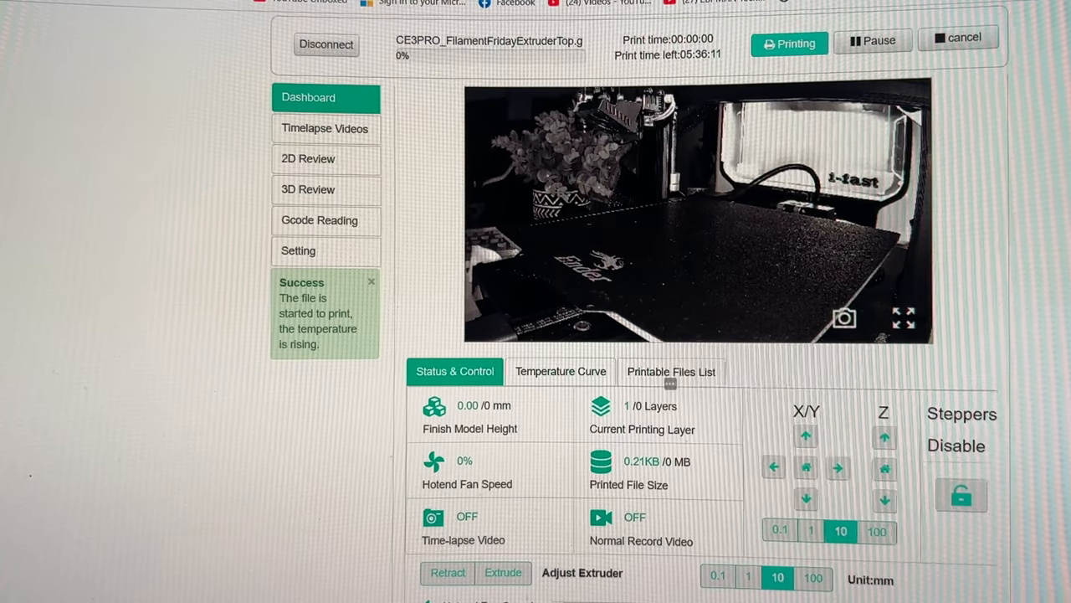
pyautogui.moveTo(300, 458)
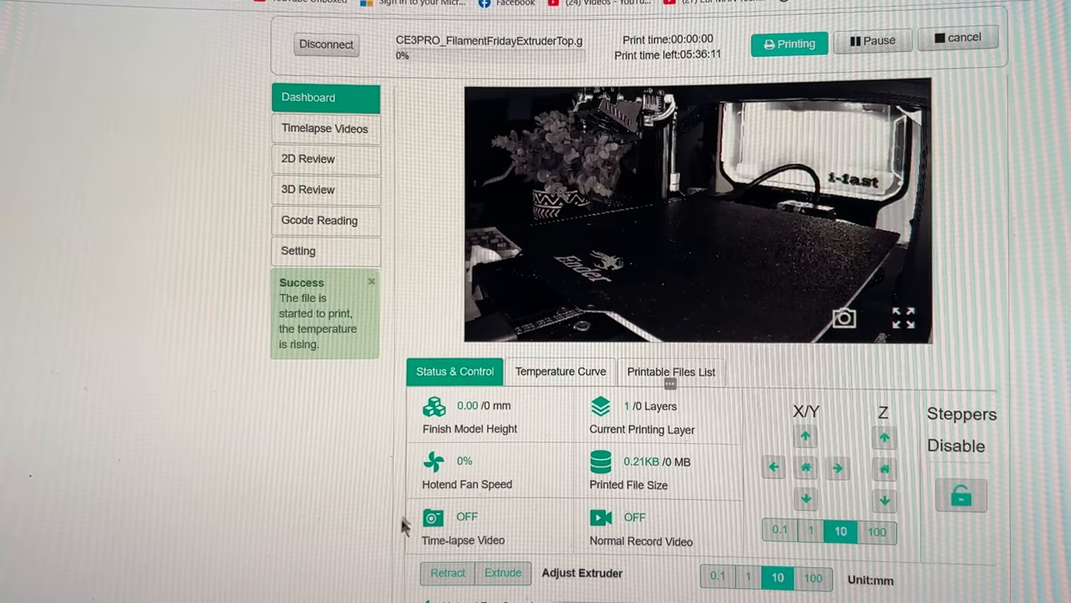
pyautogui.moveTo(444, 454)
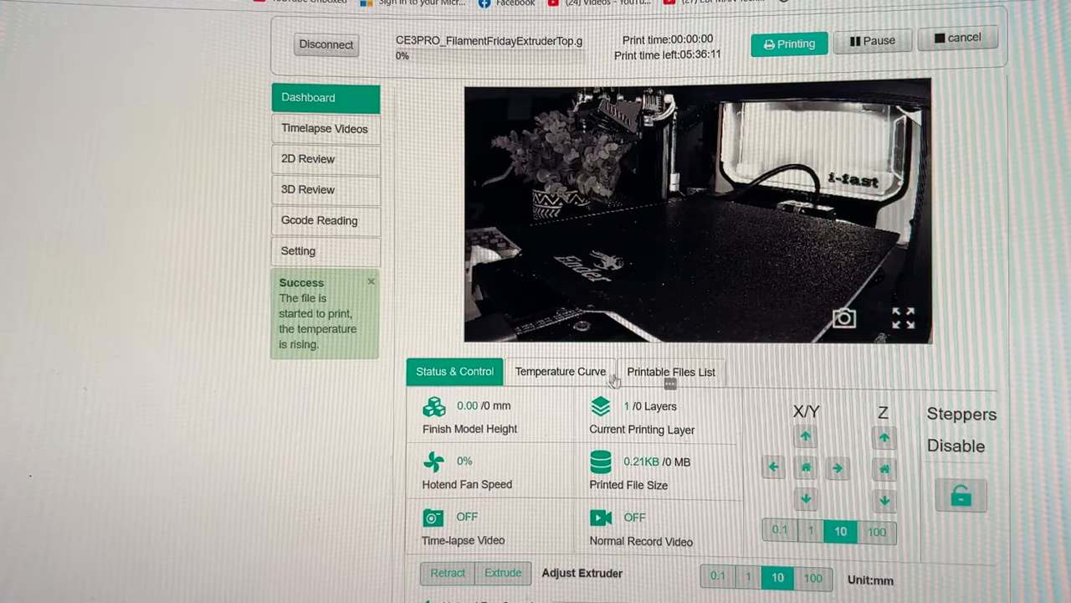
# Step: Show the printable files list with the pot and extruder-top G-code files
pyautogui.click(671, 371)
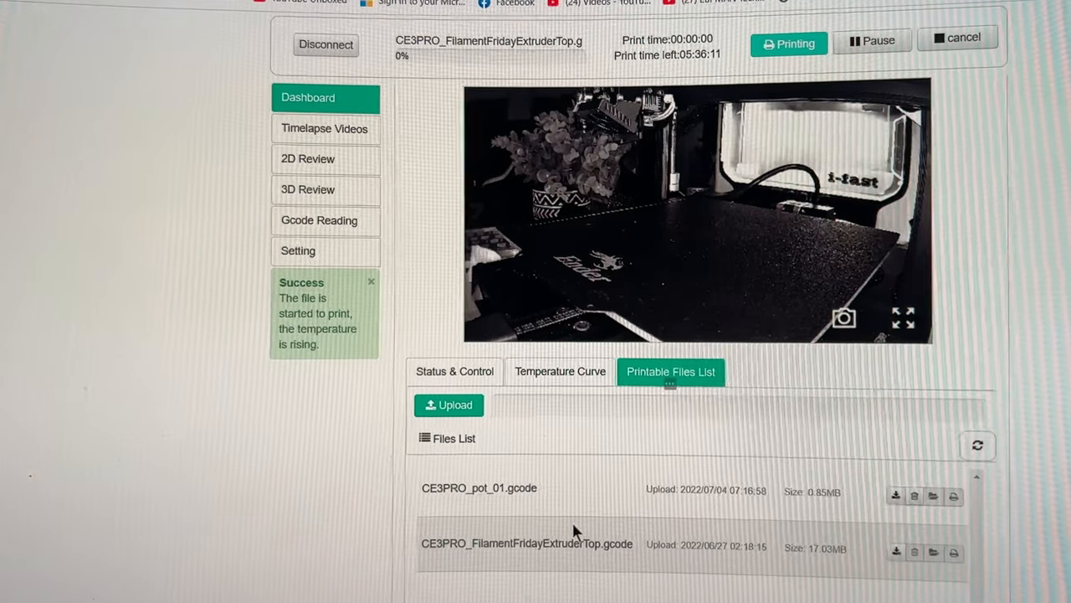
pyautogui.moveTo(575, 567)
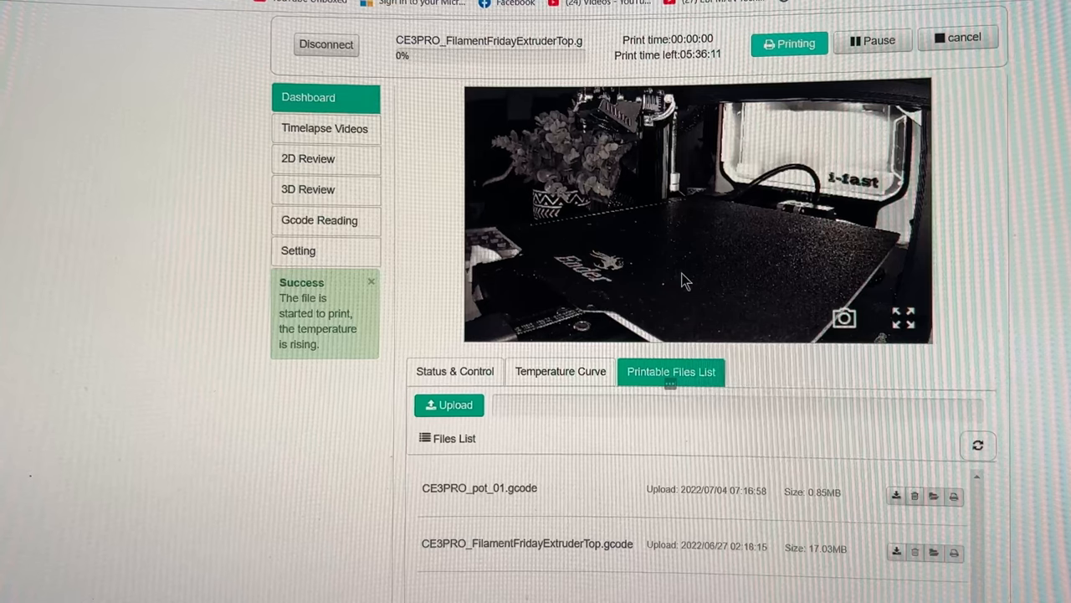
pyautogui.moveTo(685, 228)
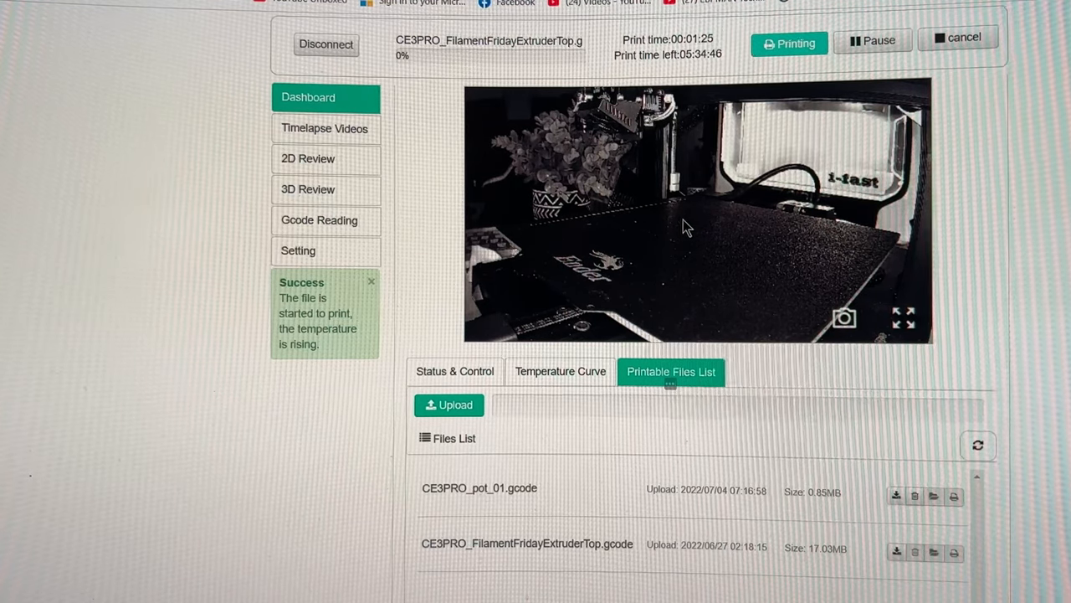
pyautogui.moveTo(314, 129)
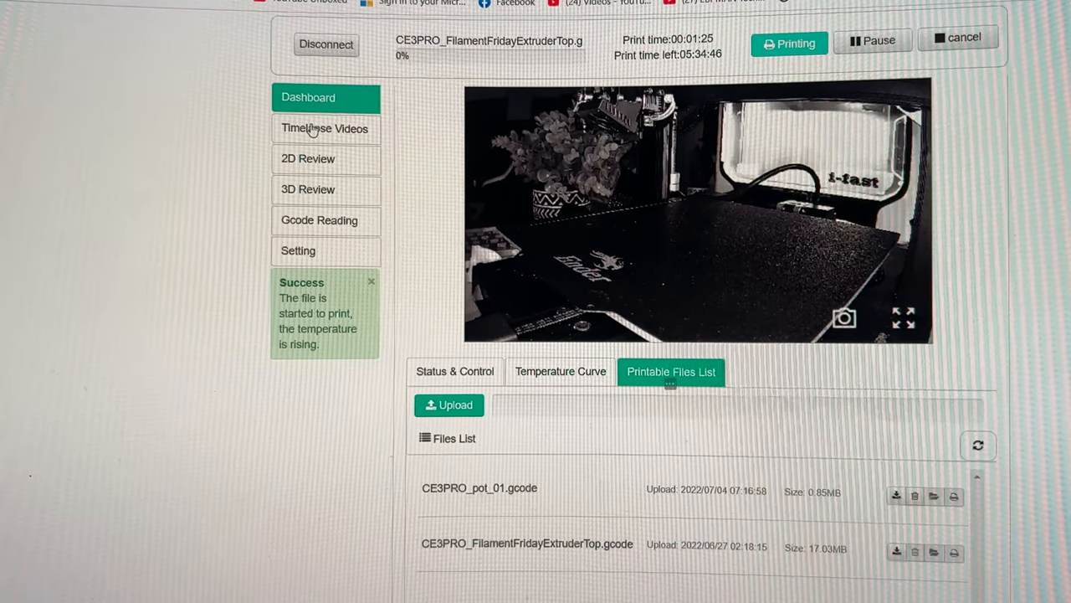
# Step: Show the five recorded timelapse mp4 videos with their dates and sizes
pyautogui.click(323, 129)
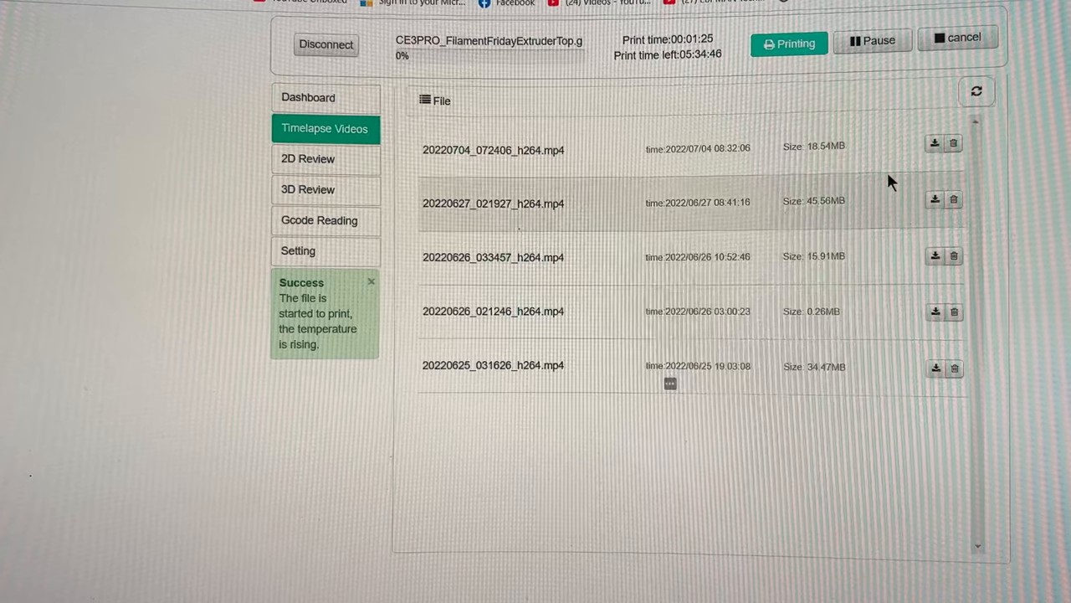
pyautogui.moveTo(935, 142)
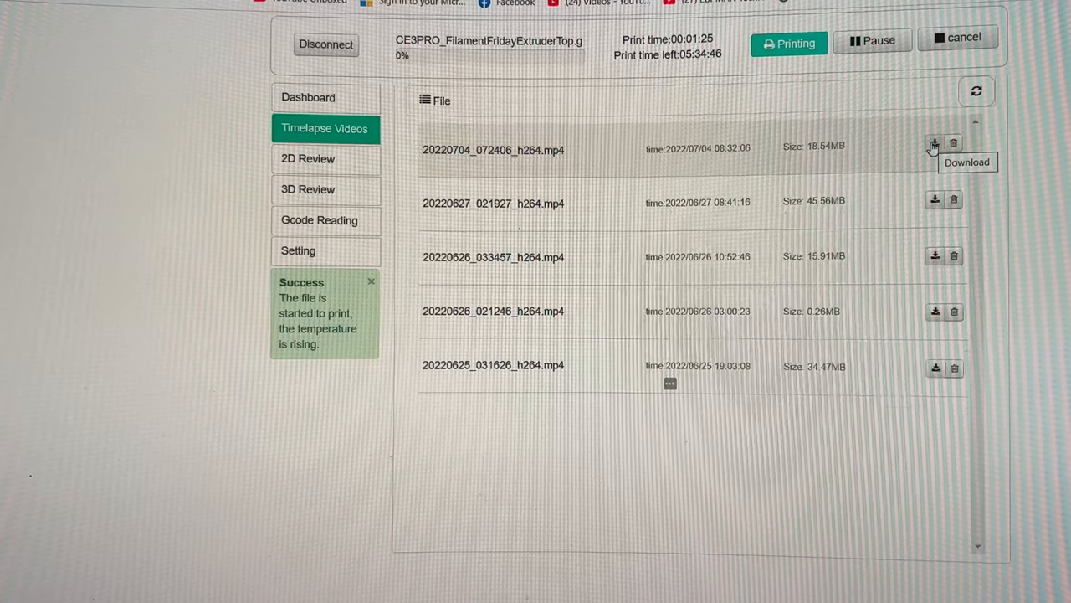
pyautogui.moveTo(280, 257)
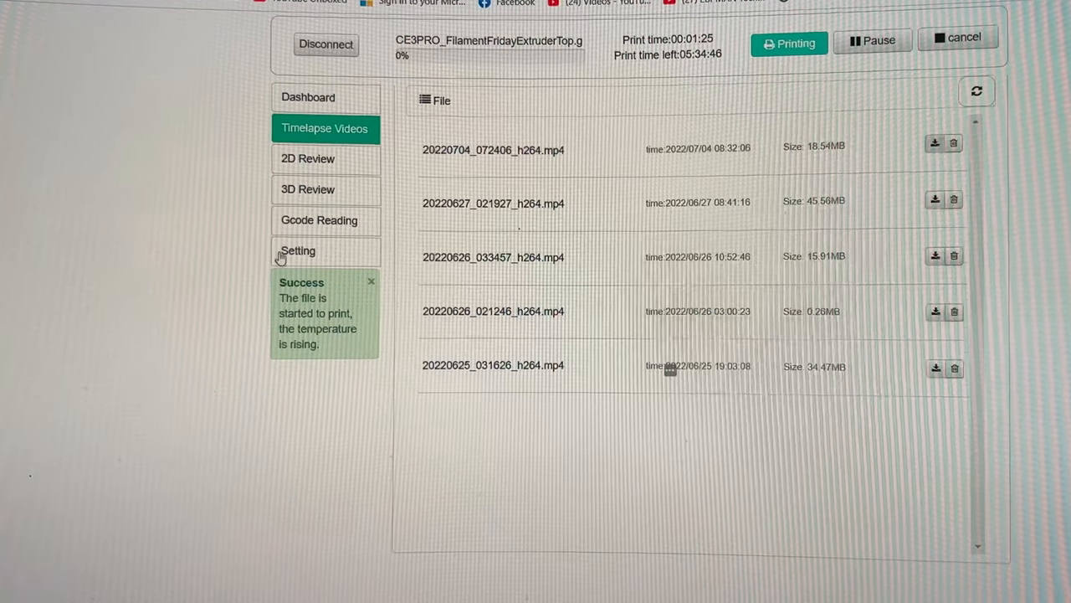
# Step: View the 2D, 3D and G-code previews, then expand timelapse settings (OFF, H264, 15 fps)
pyautogui.click(307, 158)
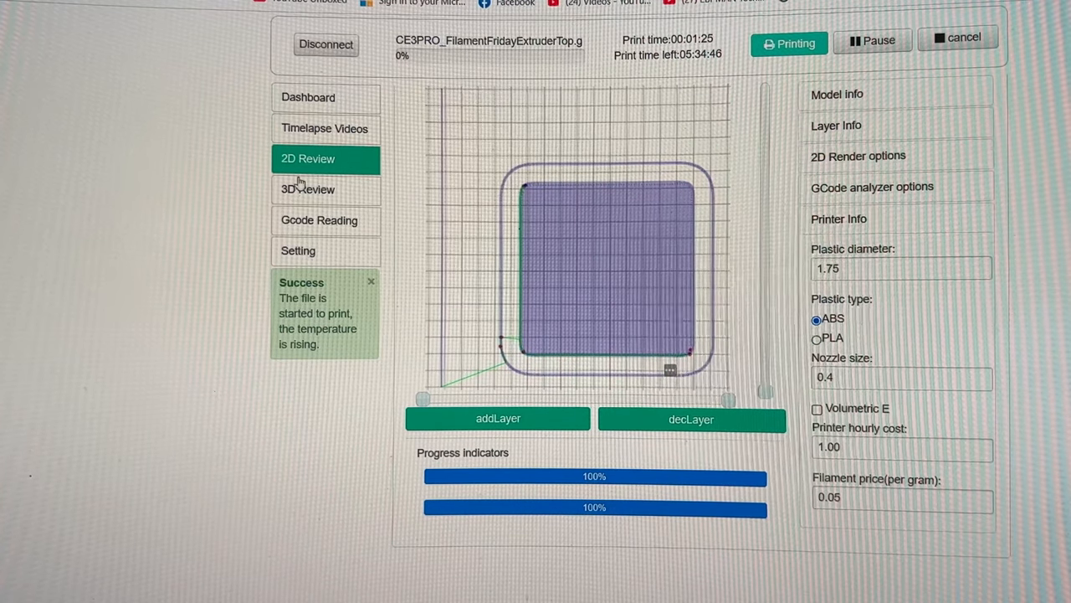
pyautogui.click(326, 189)
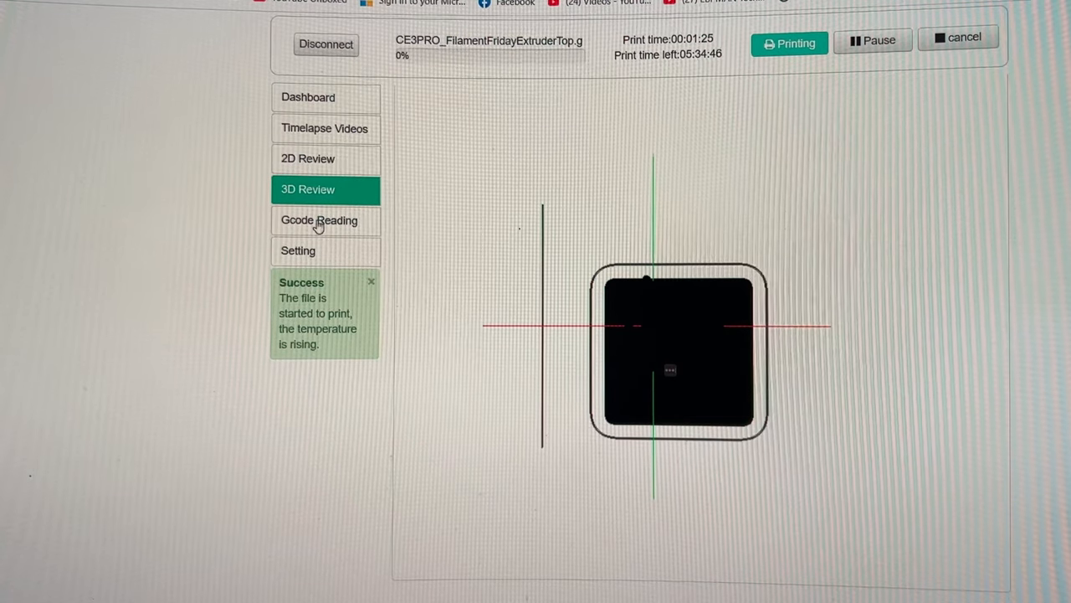
pyautogui.click(319, 220)
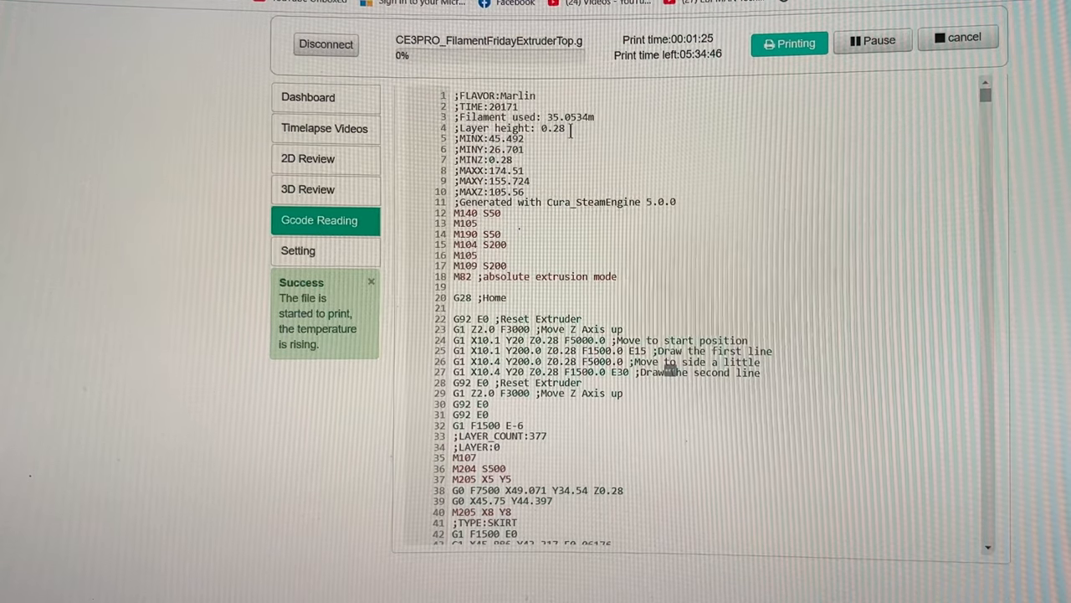
pyautogui.click(298, 251)
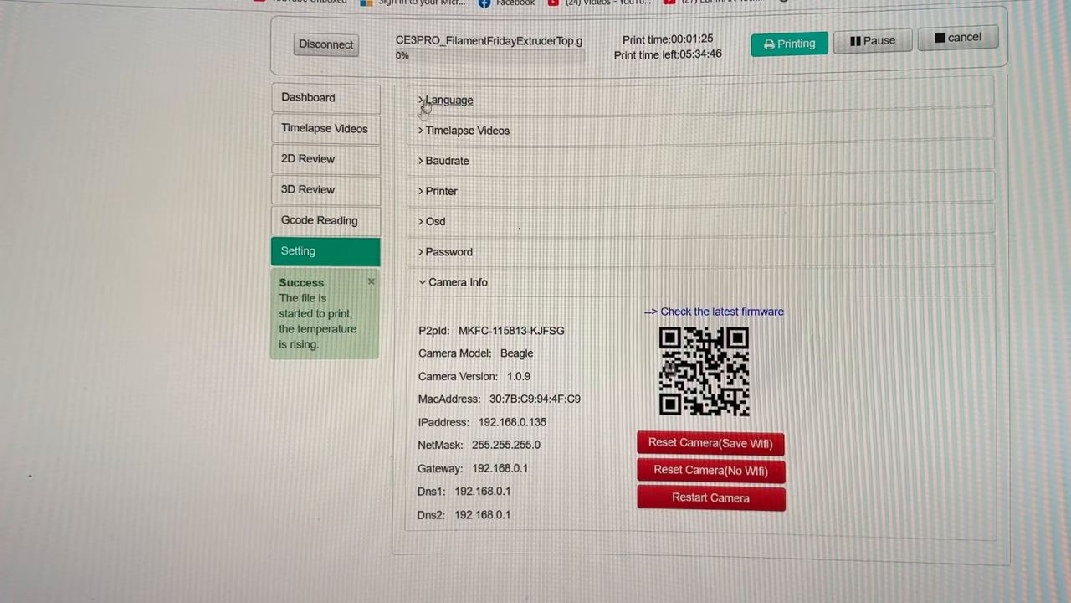
pyautogui.click(466, 130)
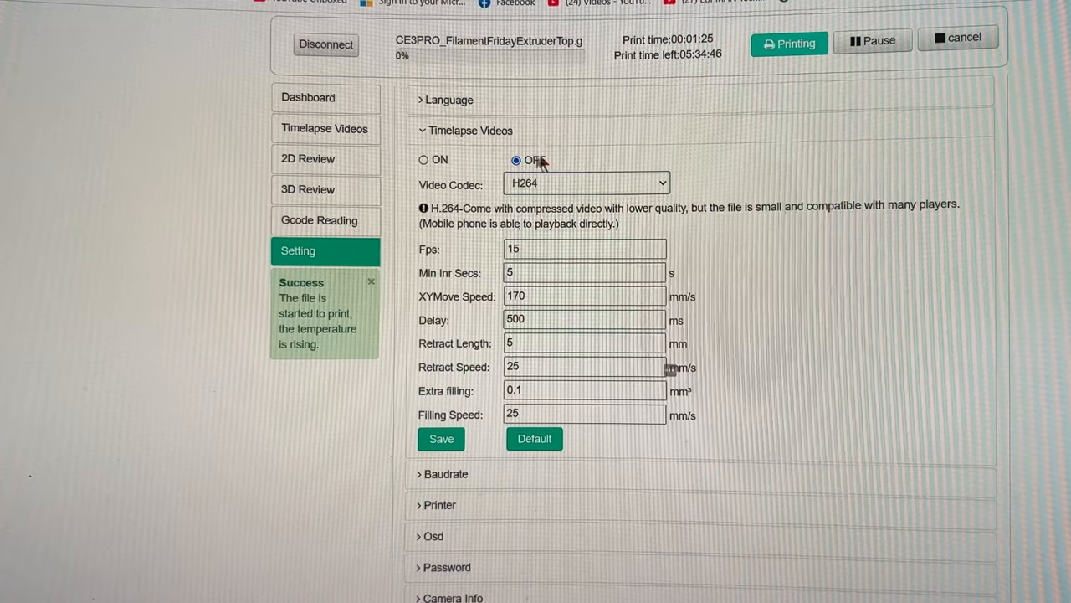
pyautogui.moveTo(509, 175)
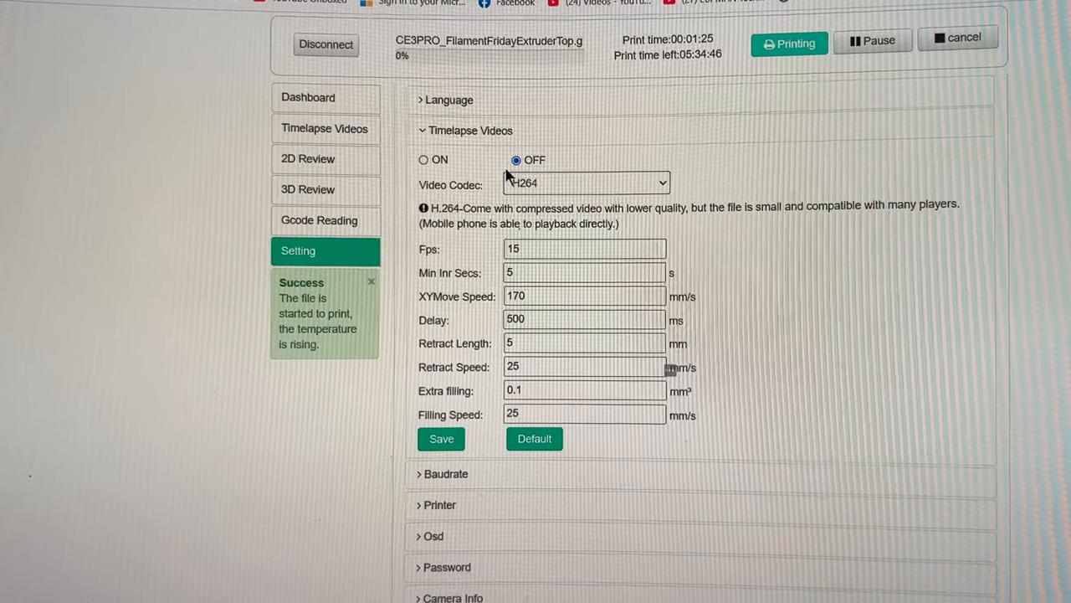